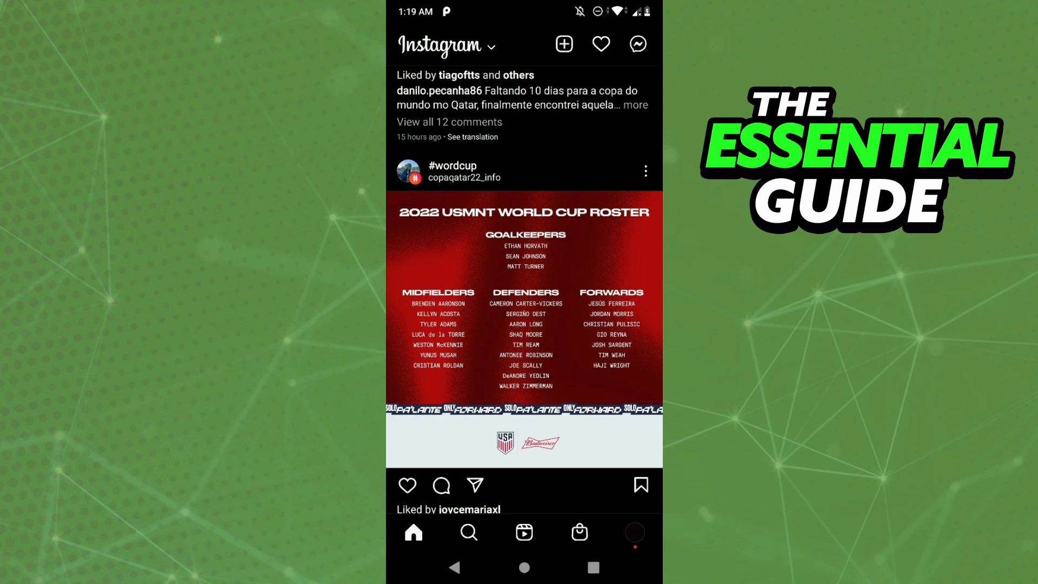
- Switch from the home feed to your own Instagram profile page
left_click(636, 532)
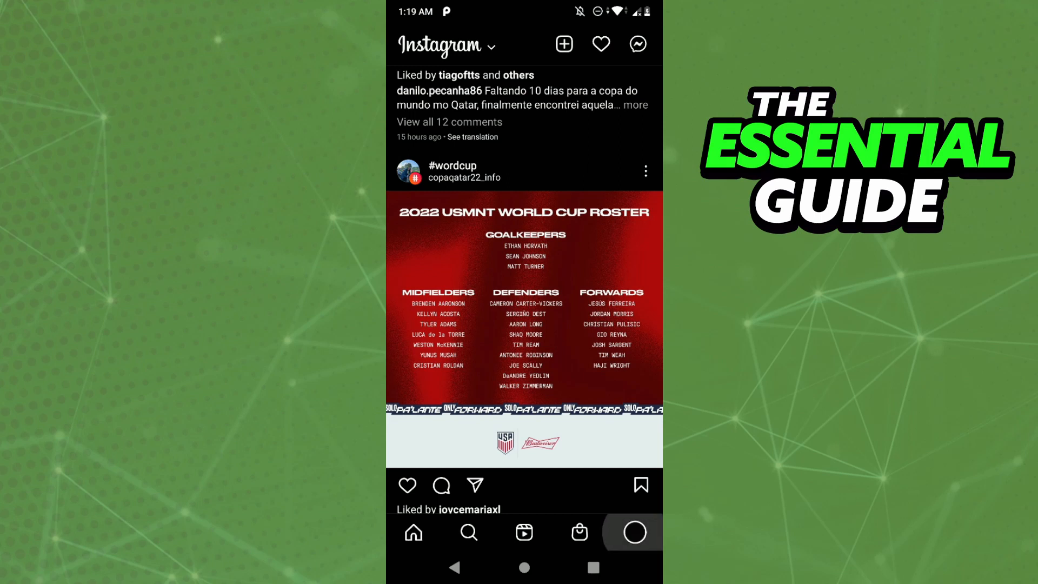
left_click(635, 532)
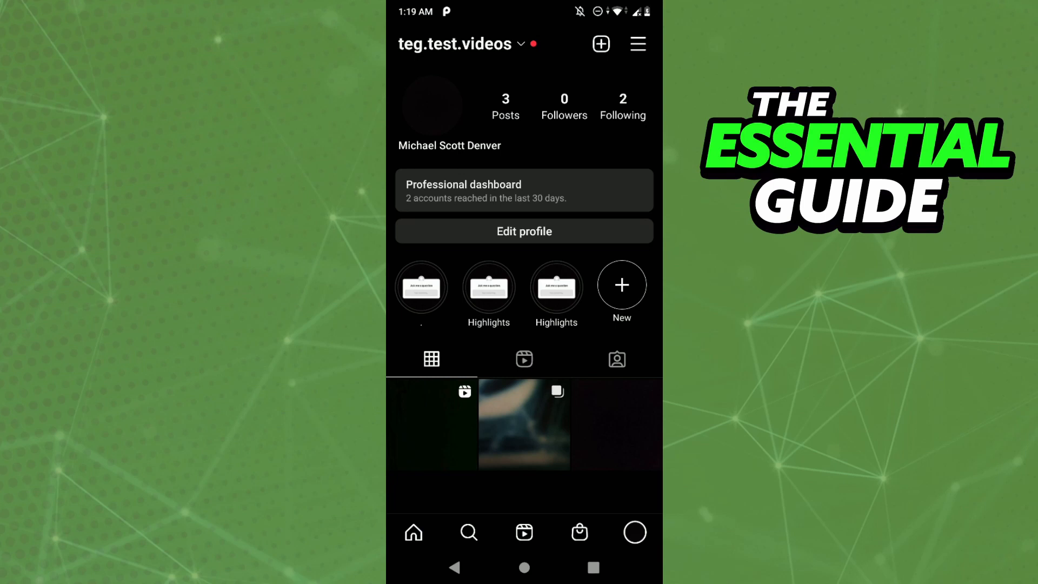
- Reach the Account settings page via the profile menu and Settings
left_click(638, 43)
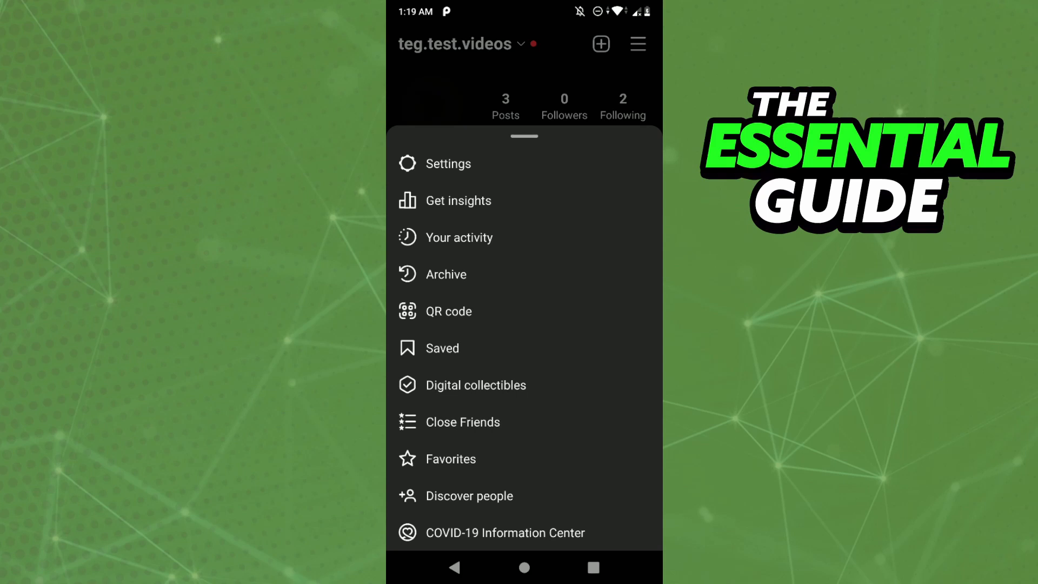
left_click(447, 164)
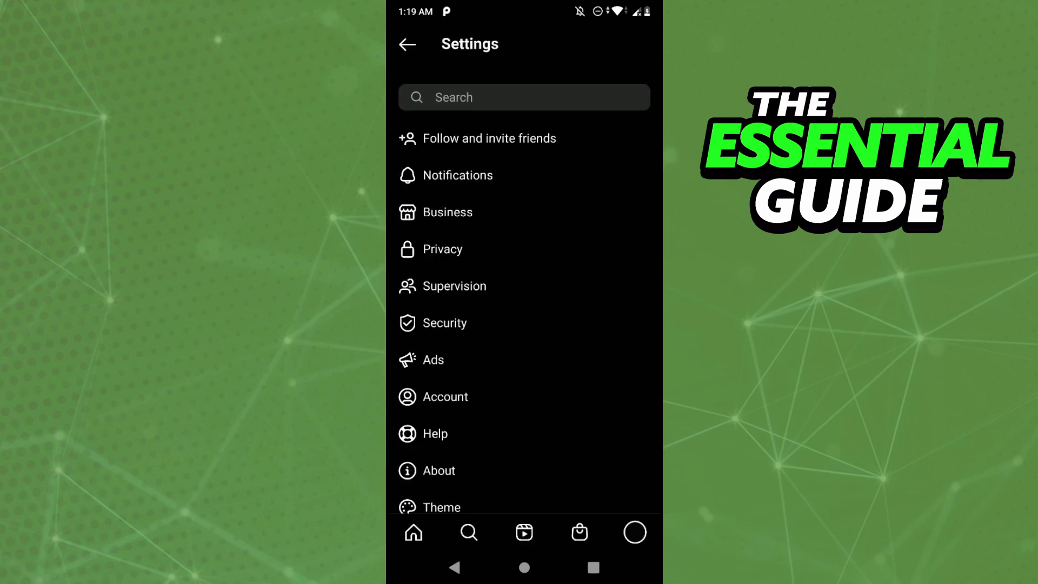
left_click(444, 396)
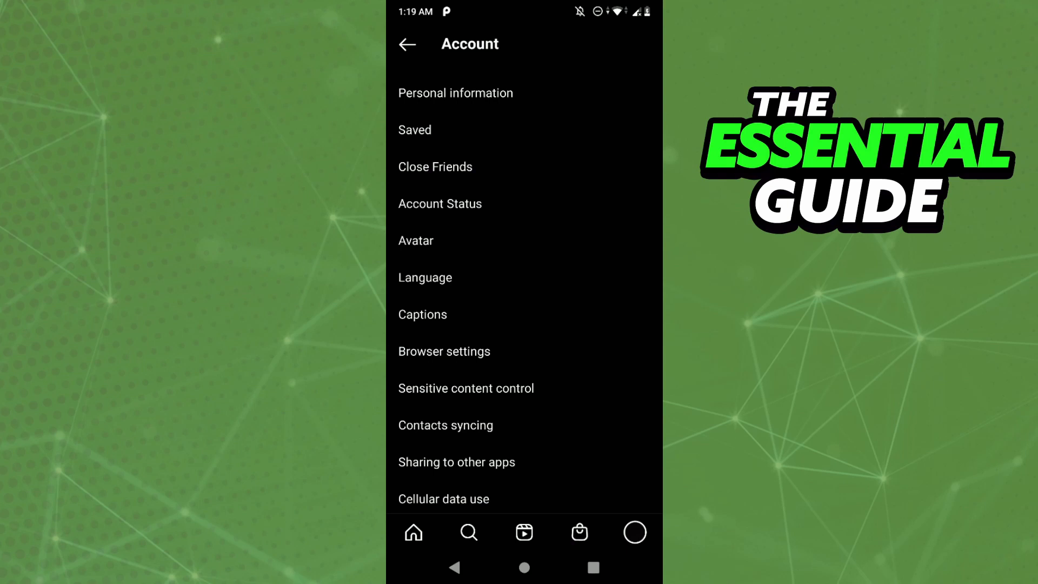
- Go back to the Settings list and enter the Meta Accounts Center
left_click(407, 44)
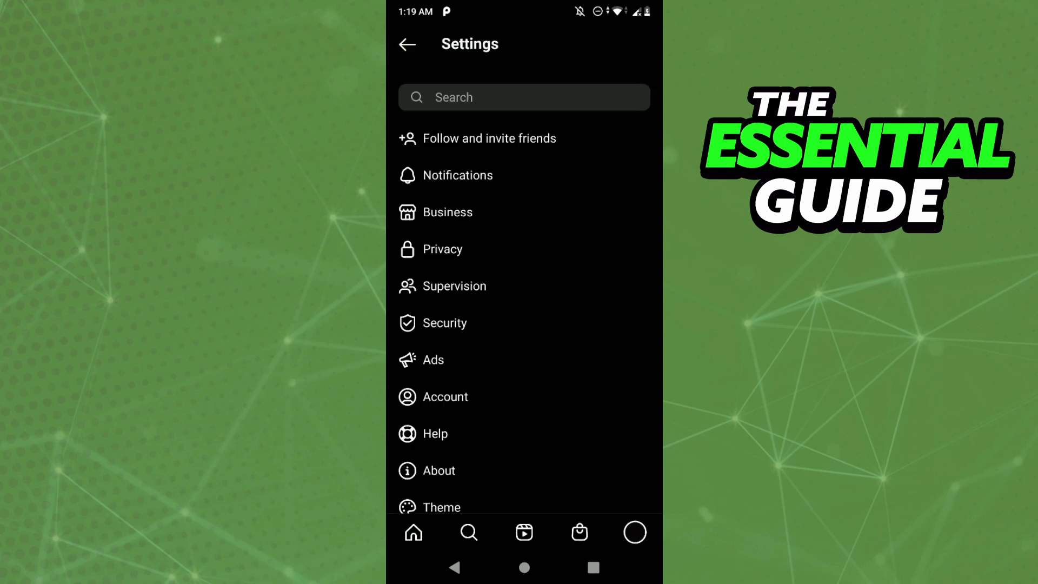
scroll("down", 3)
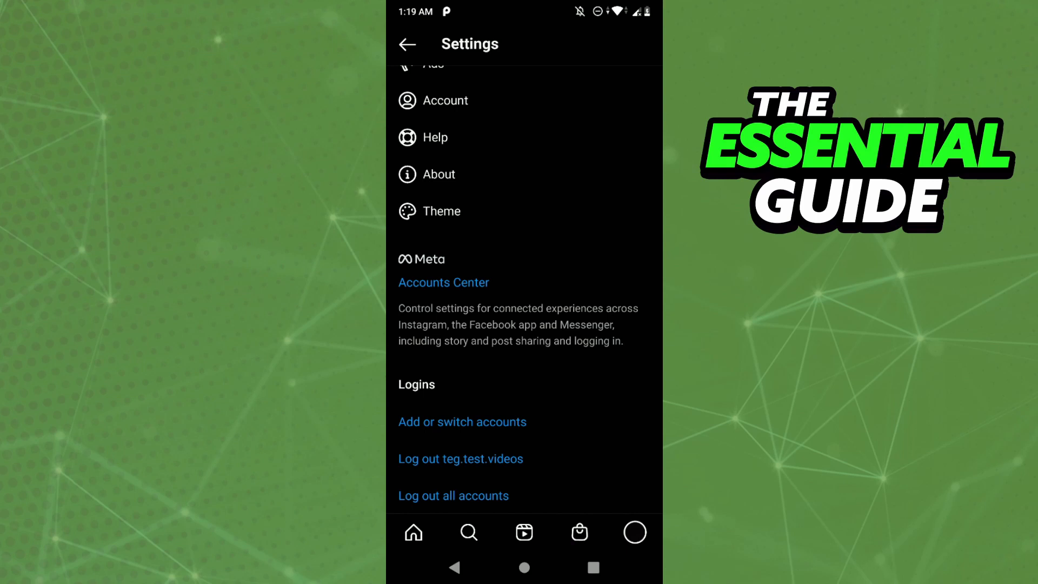
left_click(444, 282)
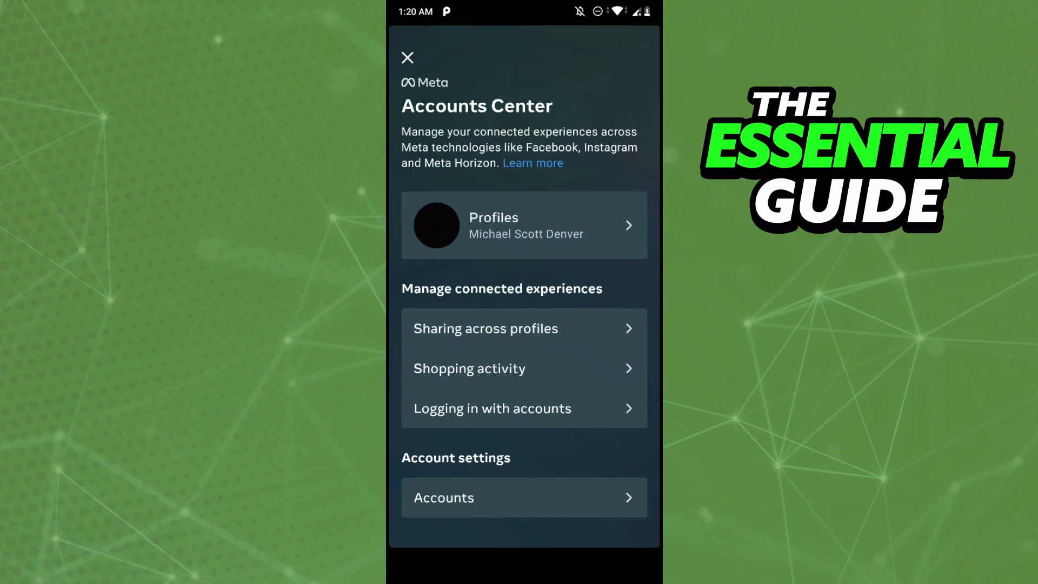
left_click(524, 225)
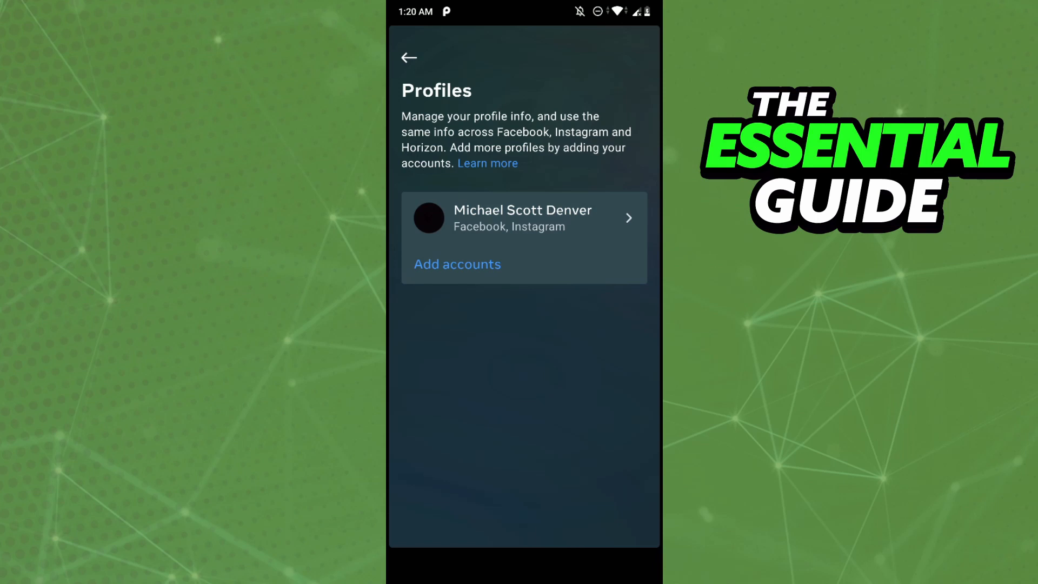
left_click(409, 57)
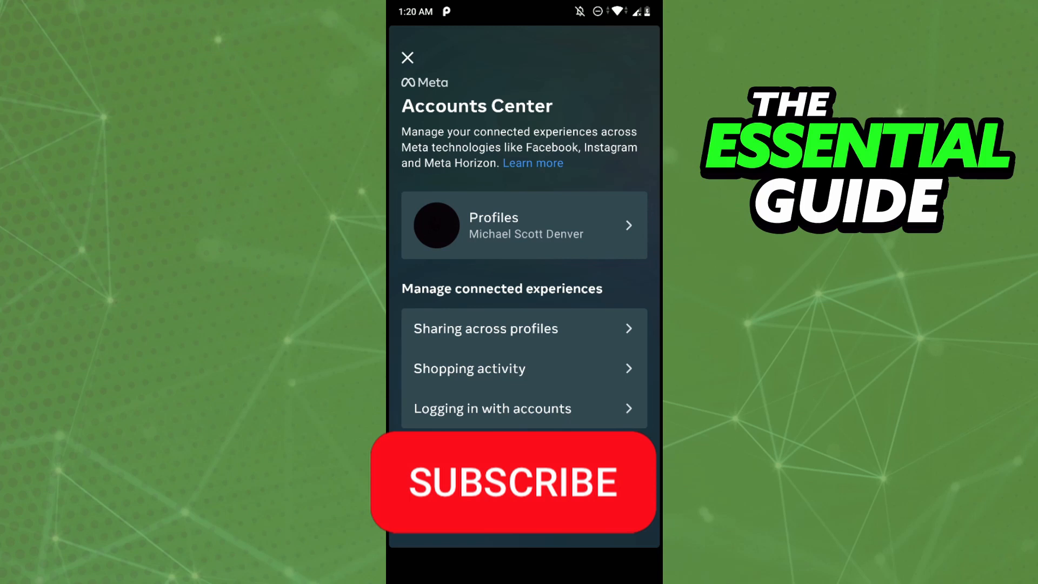
left_click(515, 482)
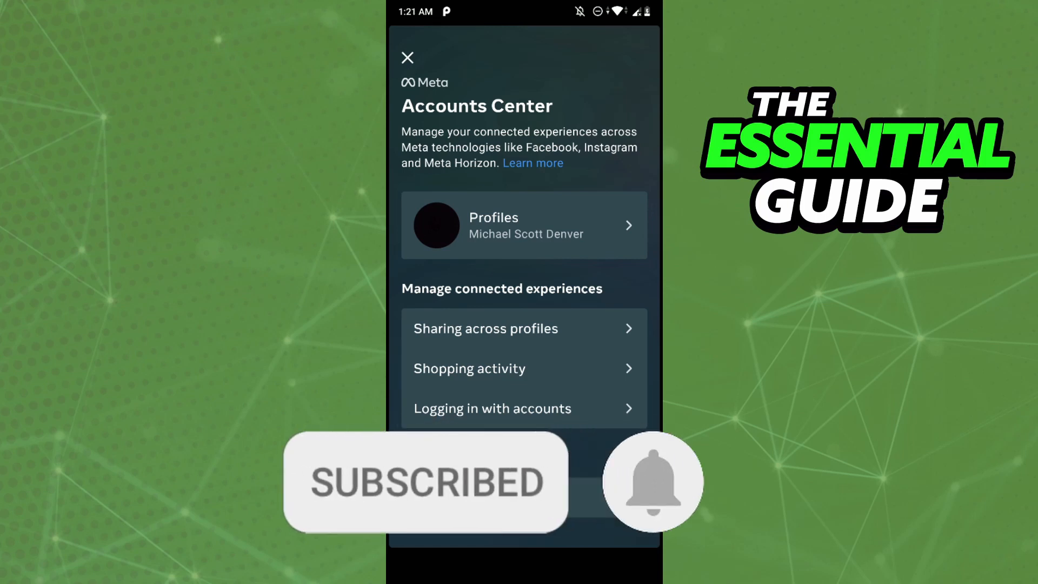
left_click(652, 484)
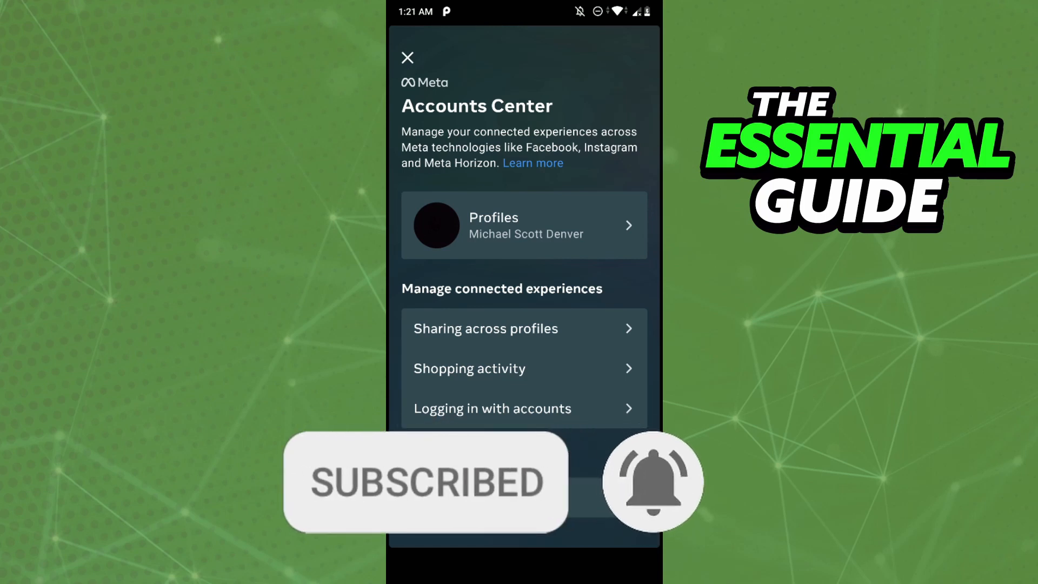